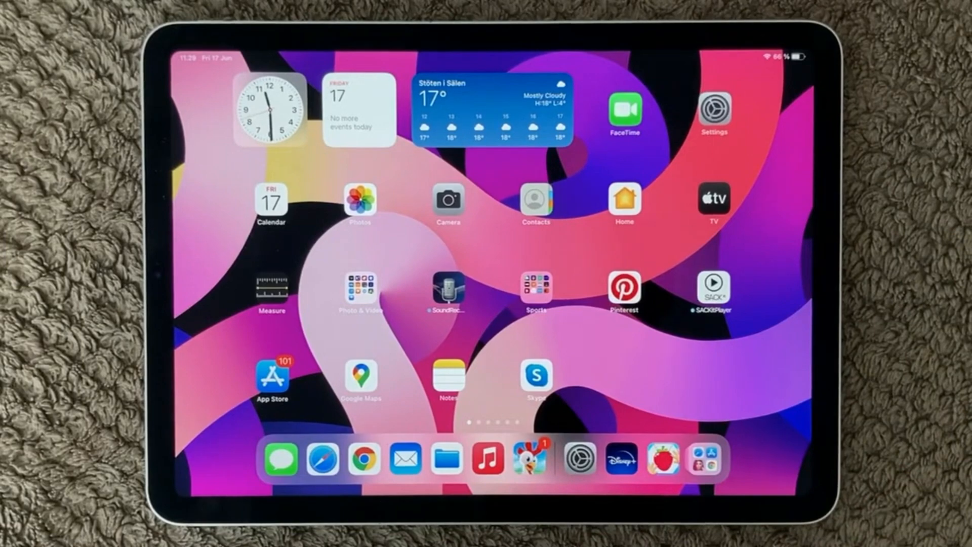
- Launch Settings from the home screen and go to the General page
left_click(714, 113)
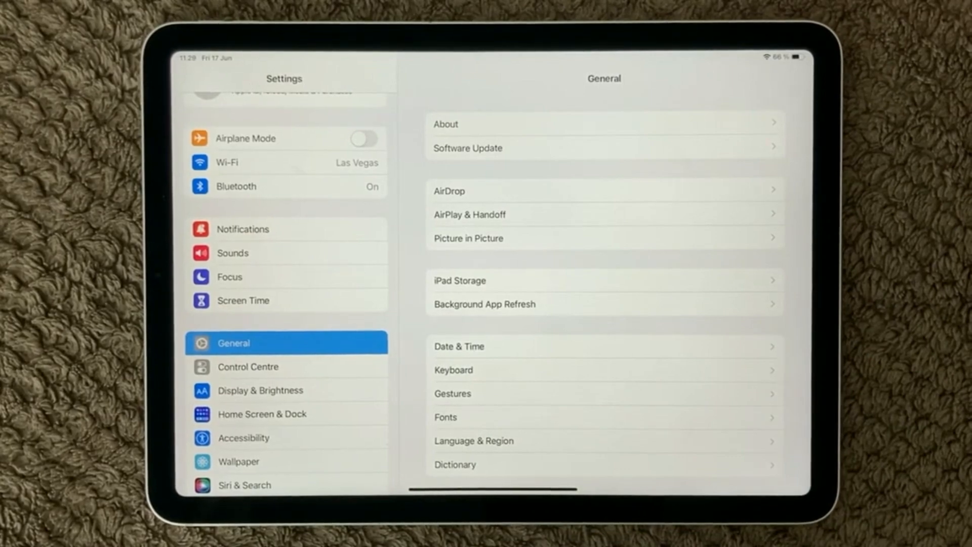
left_click(485, 304)
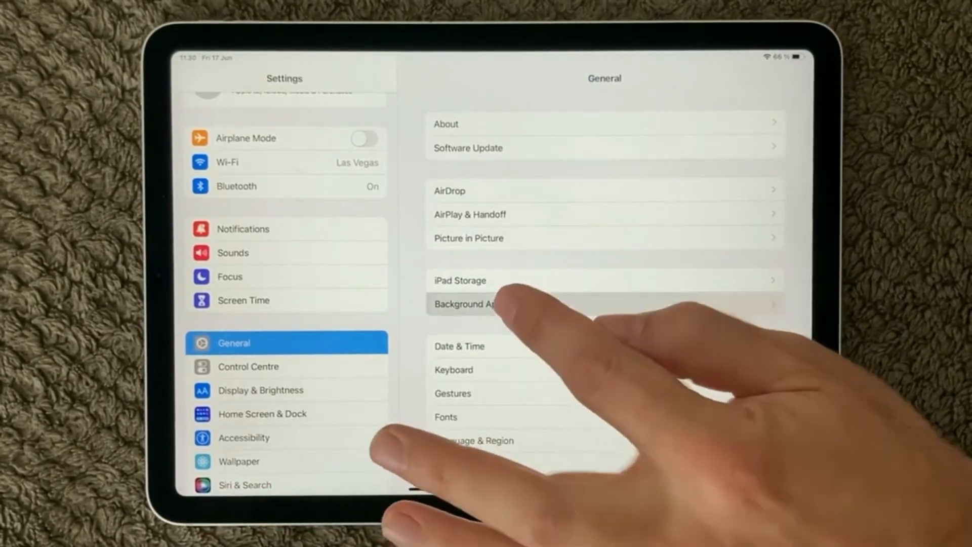
- Enter Background App Refresh and scroll through the per-app switches to see which are enabled
left_click(490, 304)
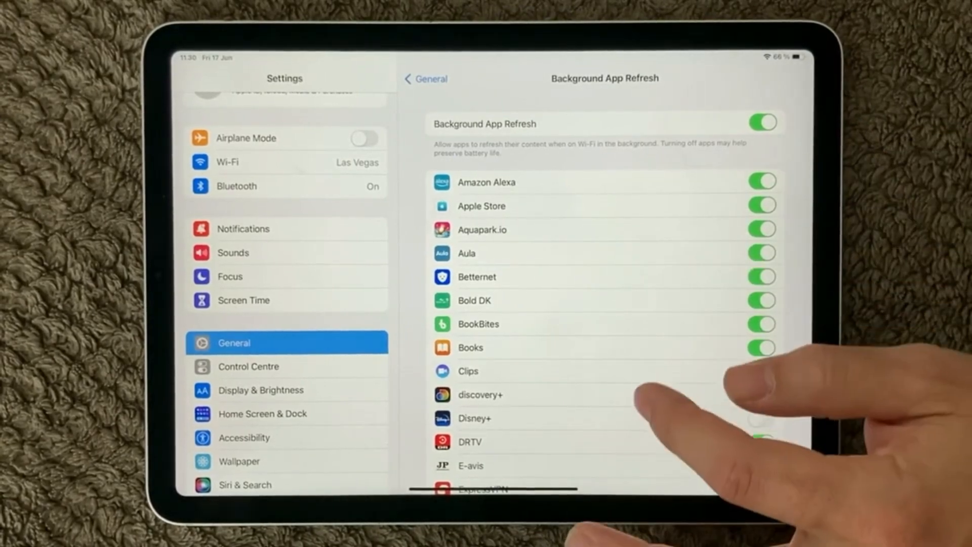
scroll("down", 3)
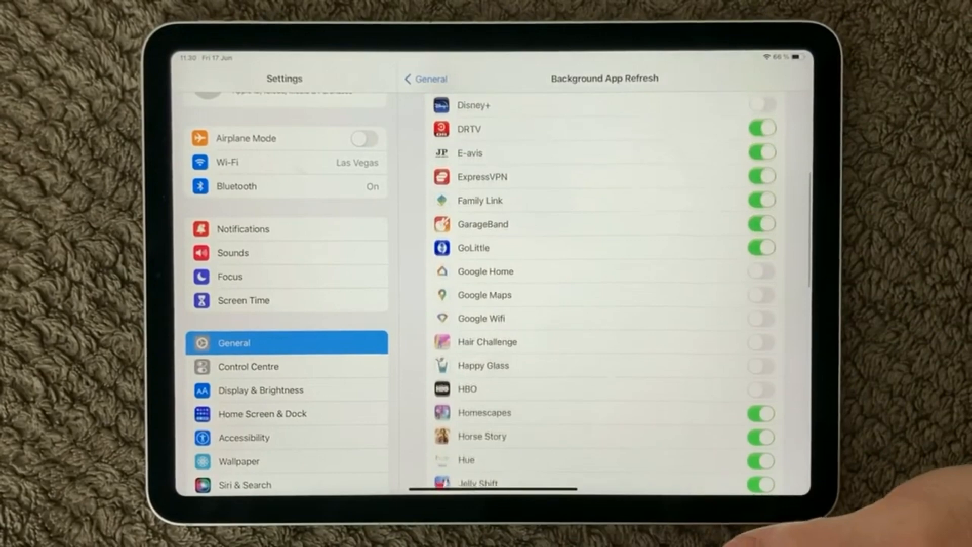
scroll("down", 3)
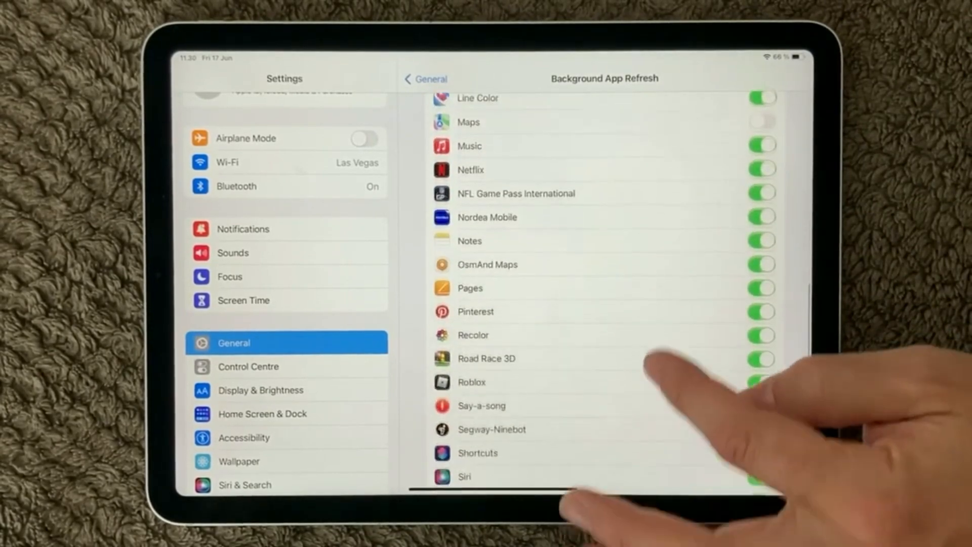
scroll("down", 3)
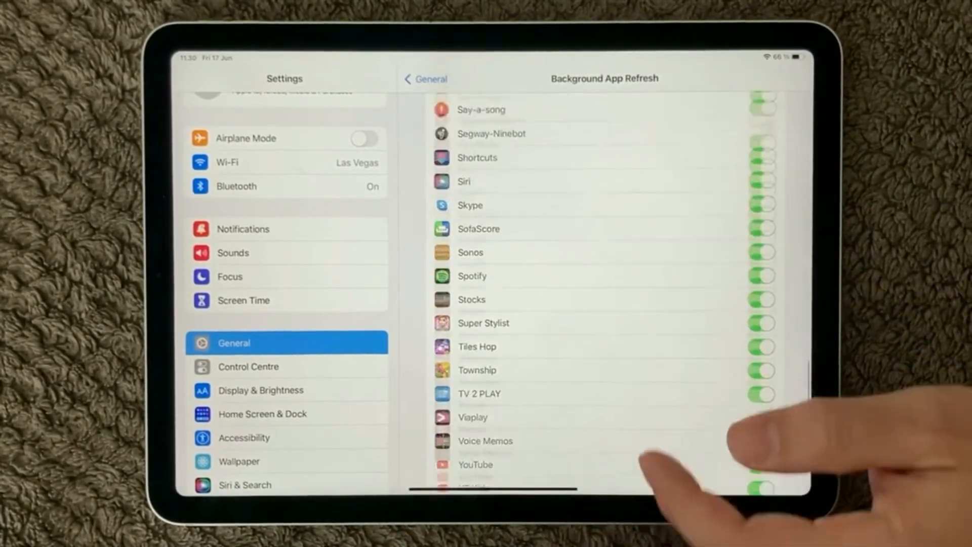
scroll("down", 3)
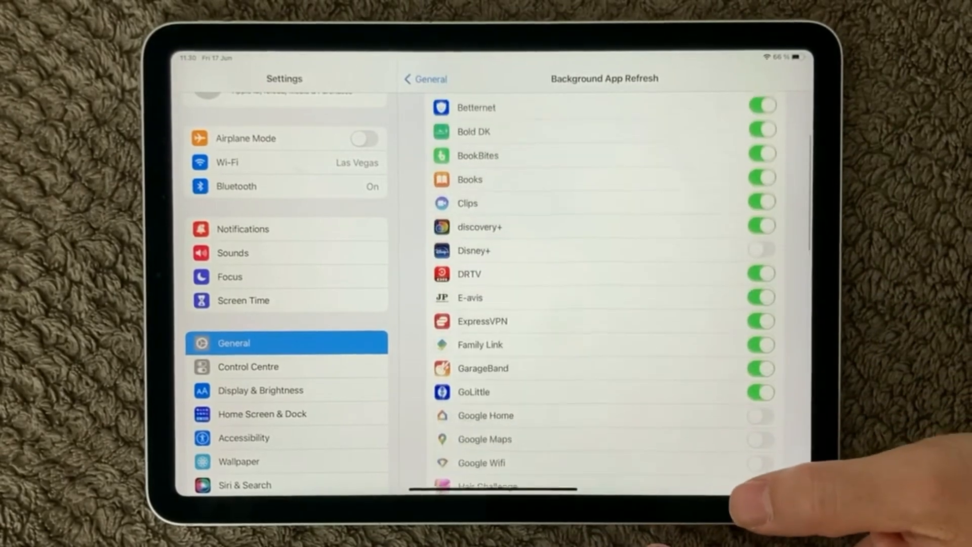
scroll("down", 3)
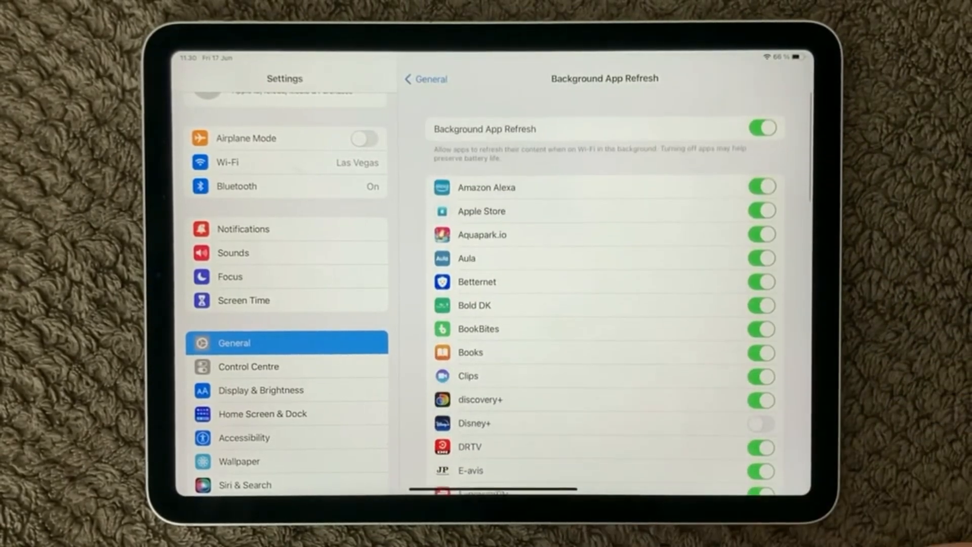
scroll("down", 3)
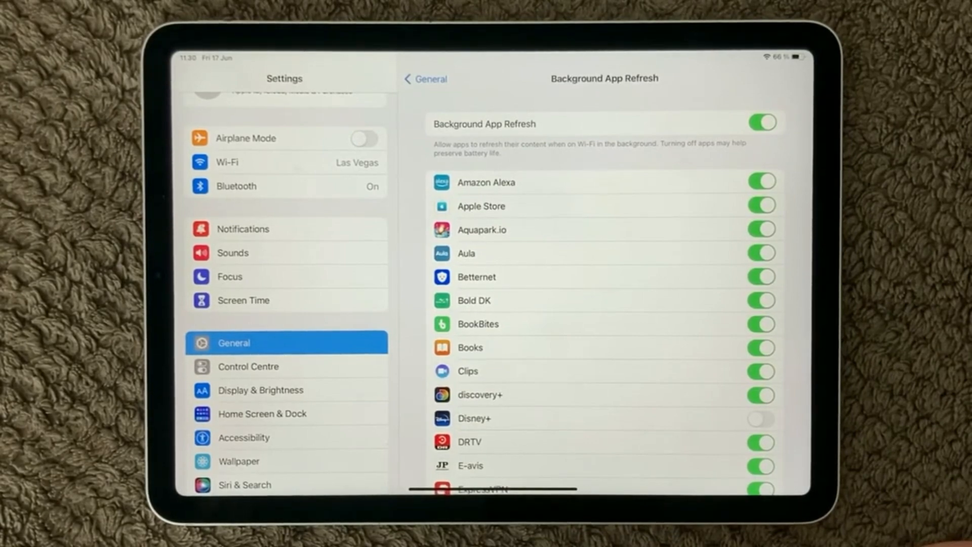
scroll("down", 3)
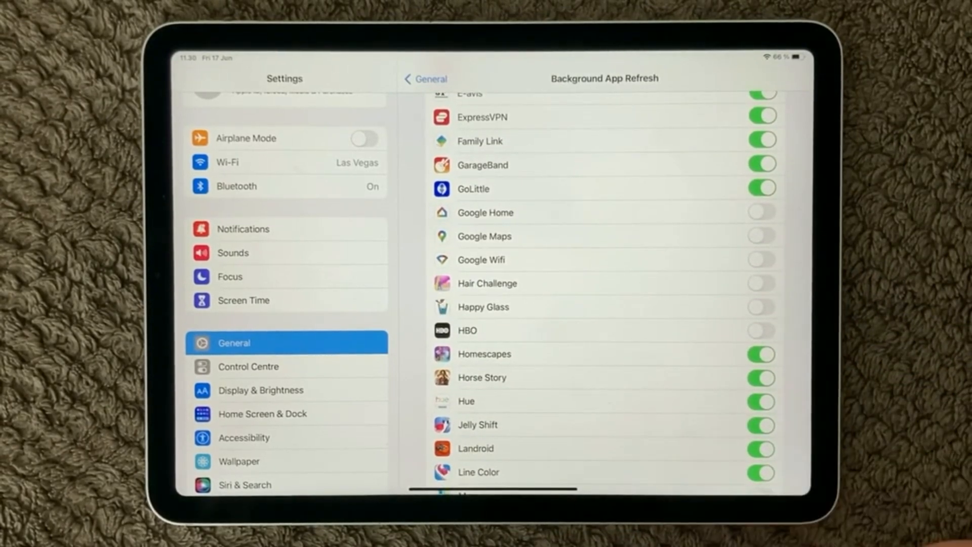
scroll("down", 3)
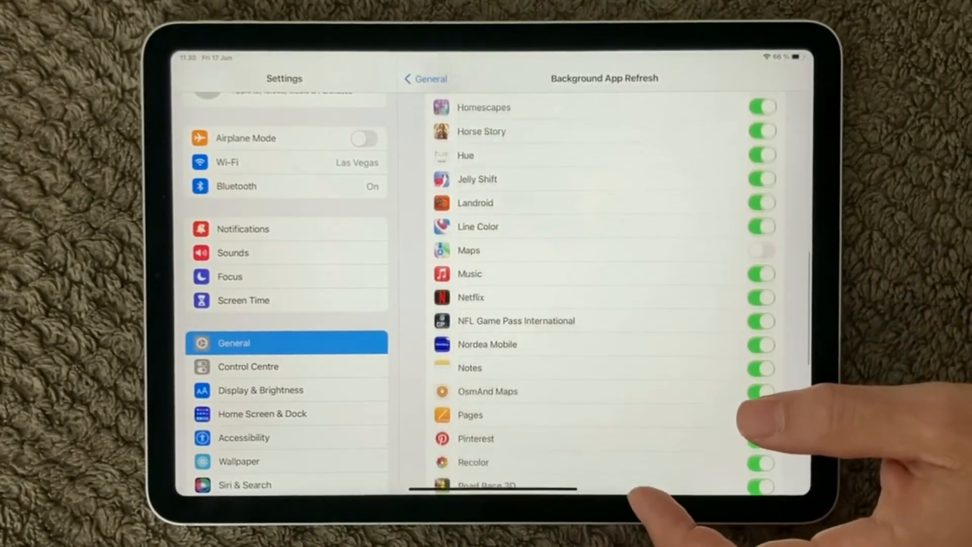
scroll("down", 3)
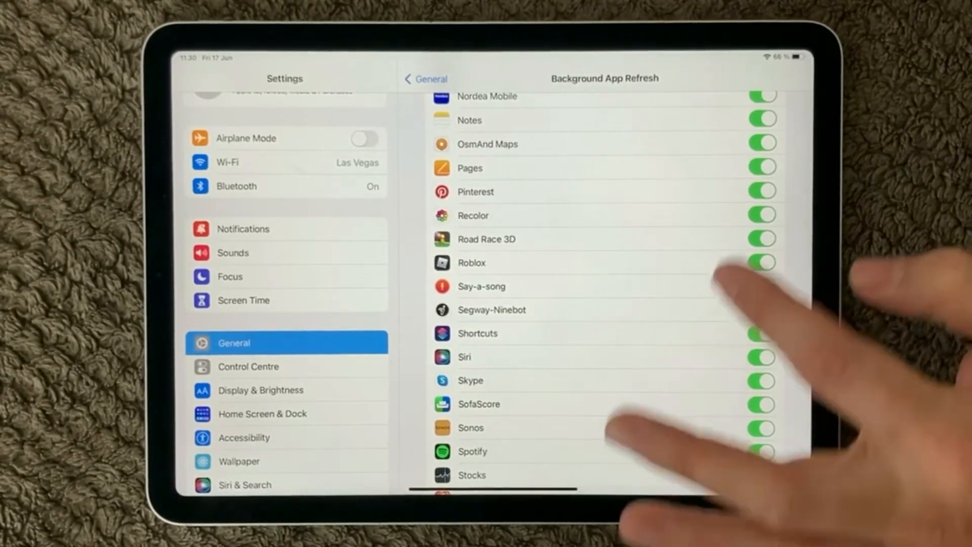
- Turn off Background App Refresh for Segway-Ninebot and Viaplay
left_click(762, 310)
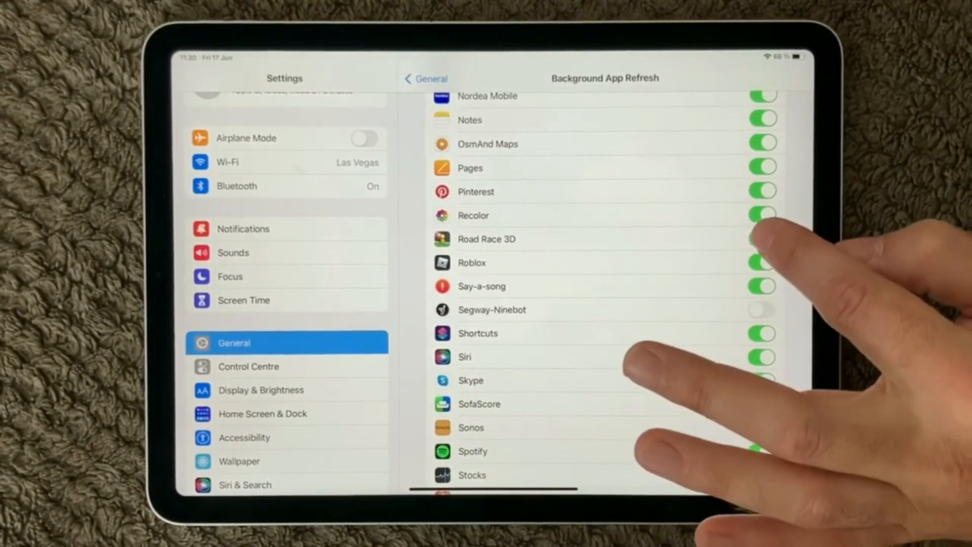
scroll("down", 3)
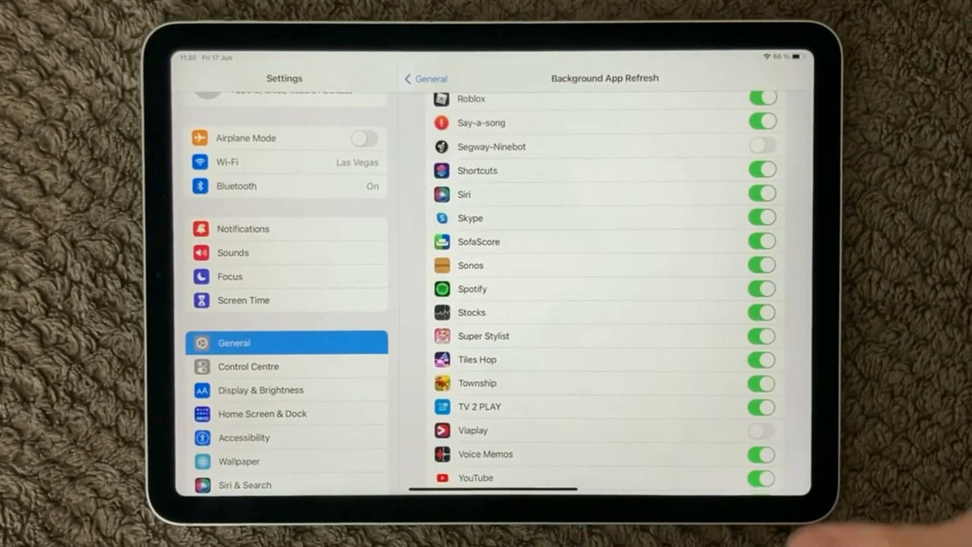
left_click(761, 289)
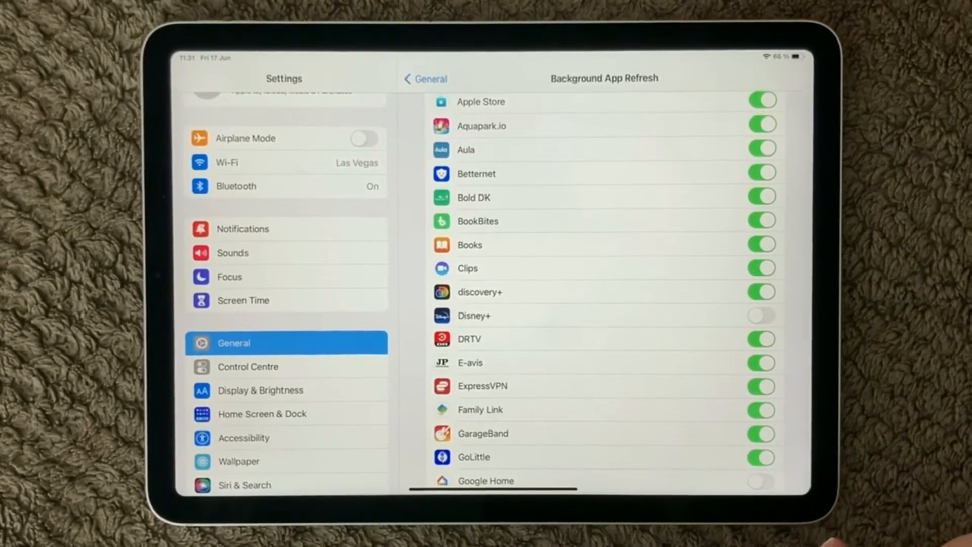
scroll("down", 3)
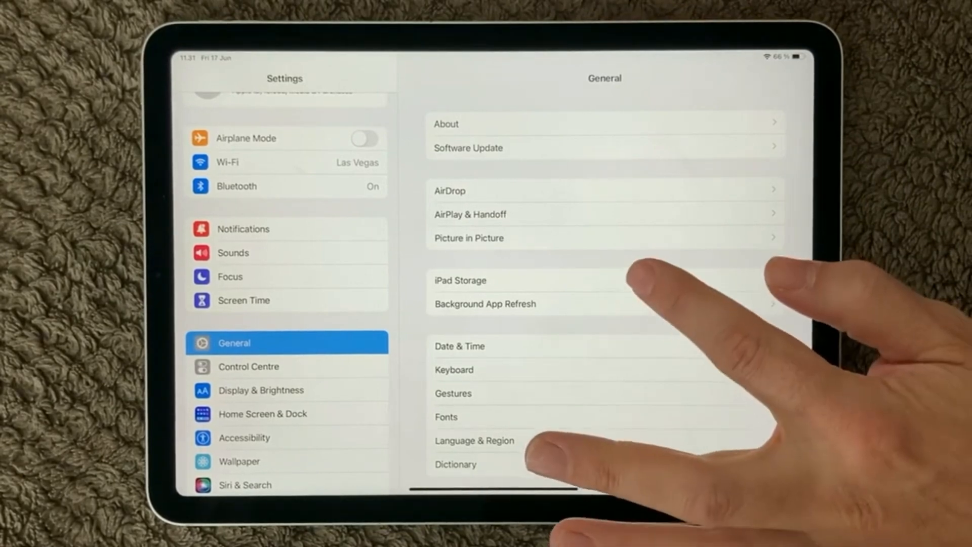
- Enter iPad Storage showing 48,1 GB of 64 GB used and scroll the size-sorted app list
left_click(460, 280)
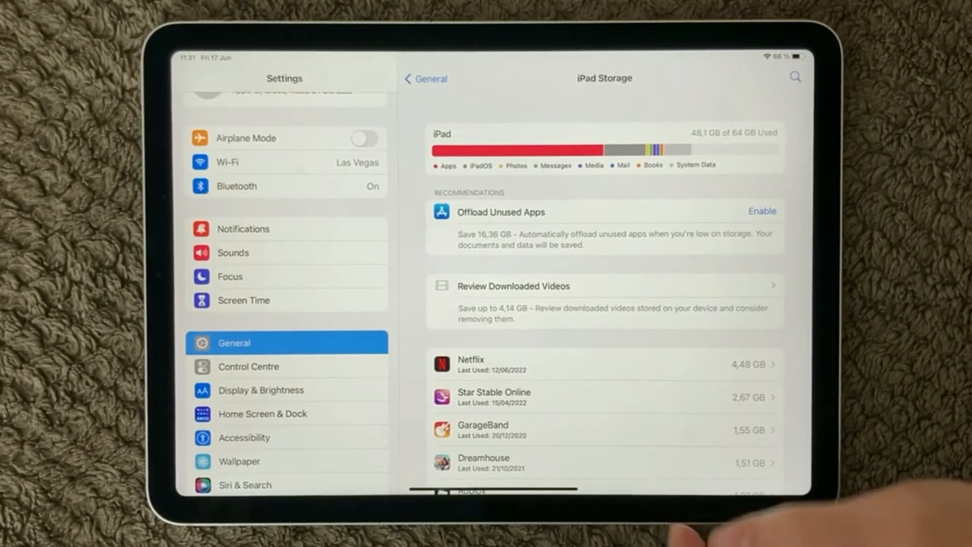
scroll("down", 3)
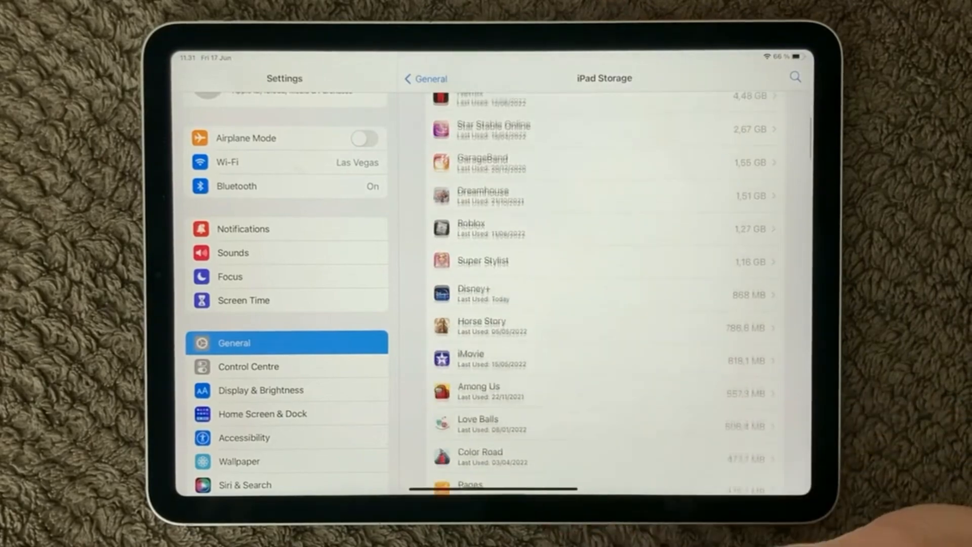
scroll("down", 3)
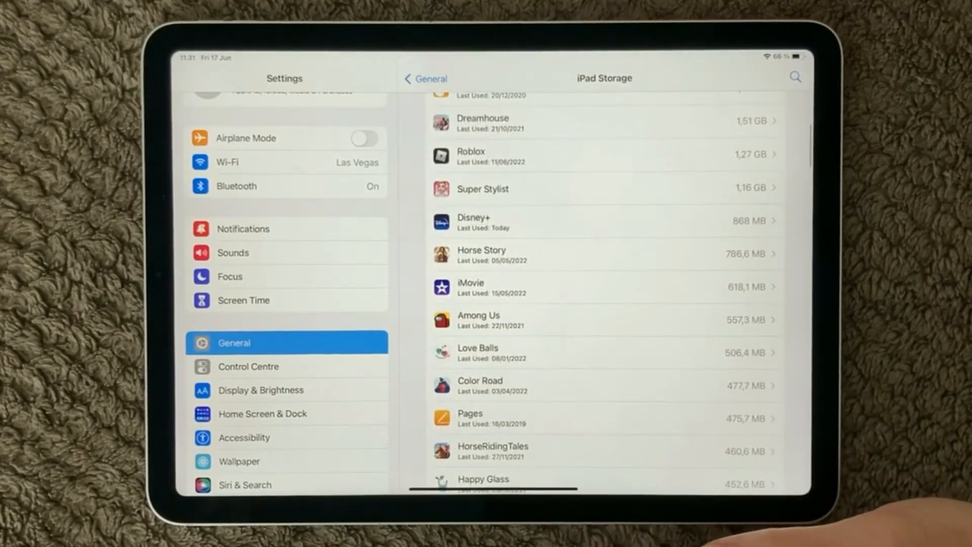
scroll("down", 3)
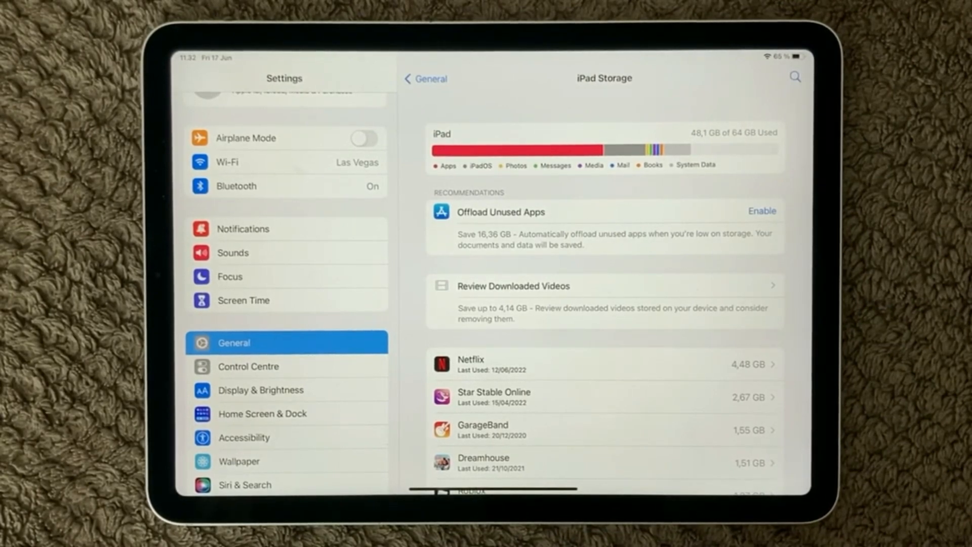
scroll("down", 3)
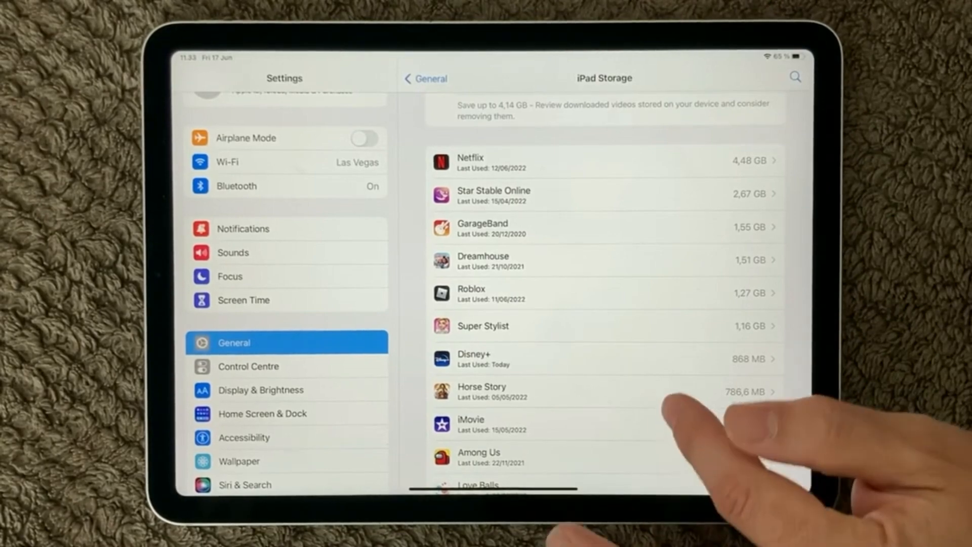
scroll("down", 3)
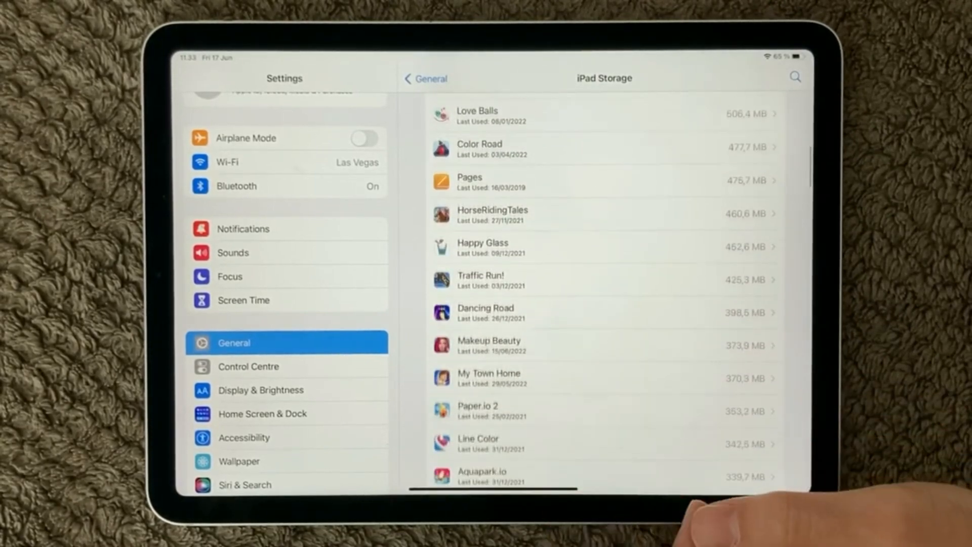
scroll("down", 3)
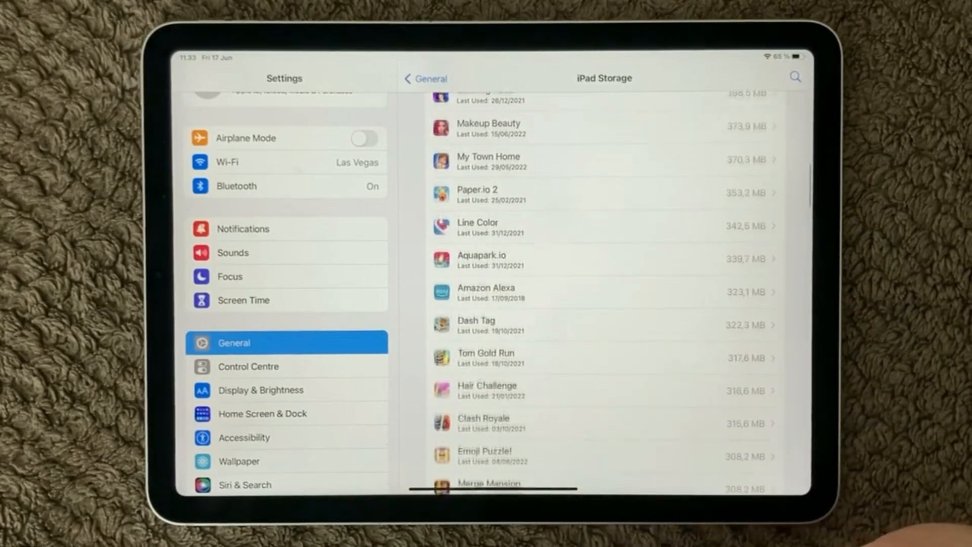
scroll("down", 3)
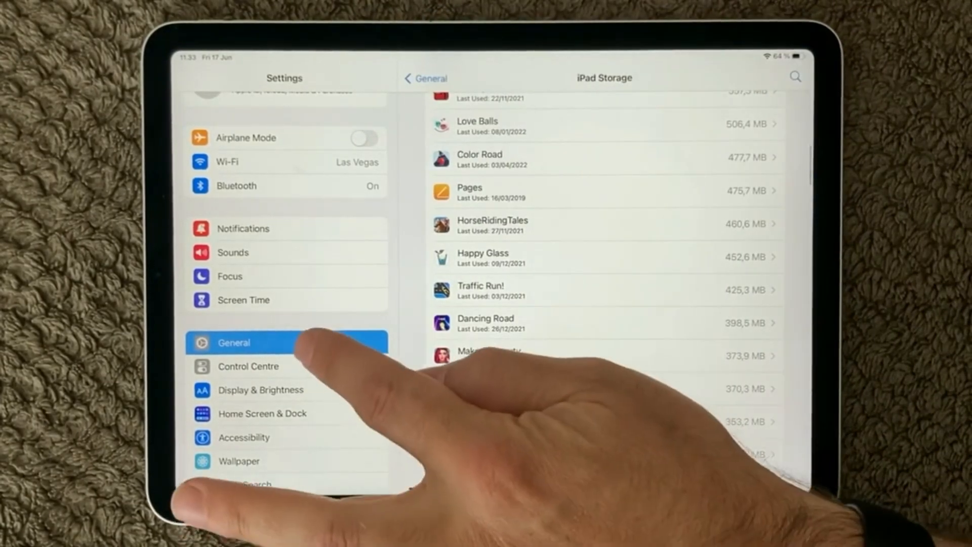
- Return to the home screen and launch the App Store on its Today page
left_click(426, 78)
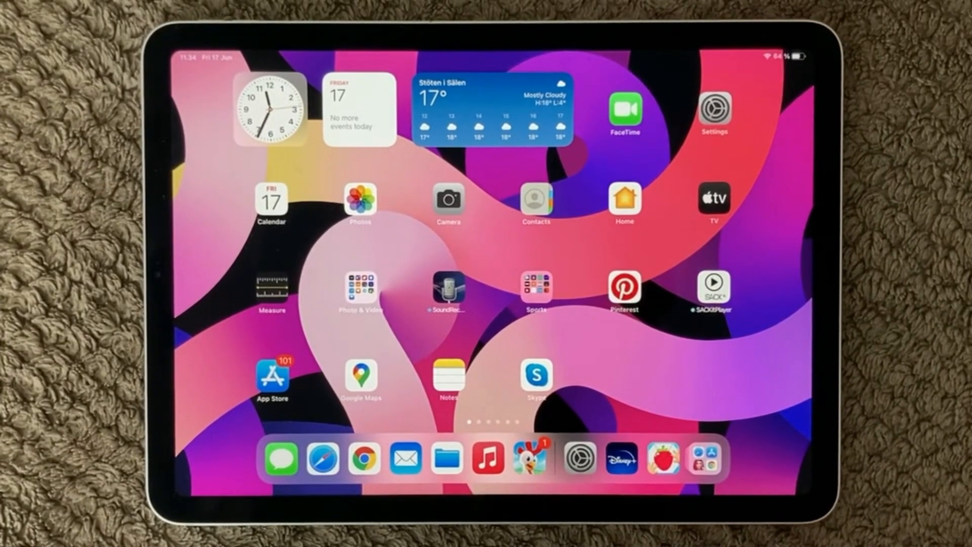
left_click(272, 375)
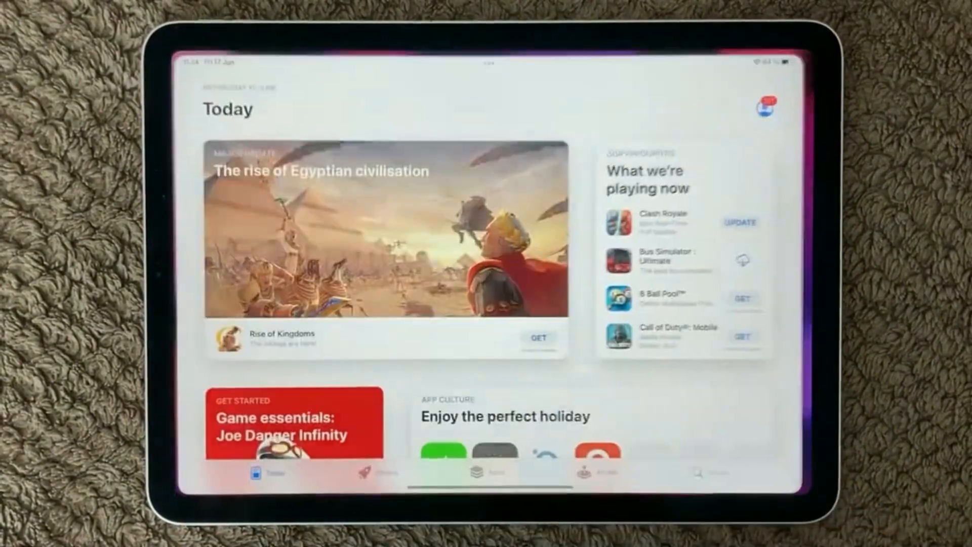